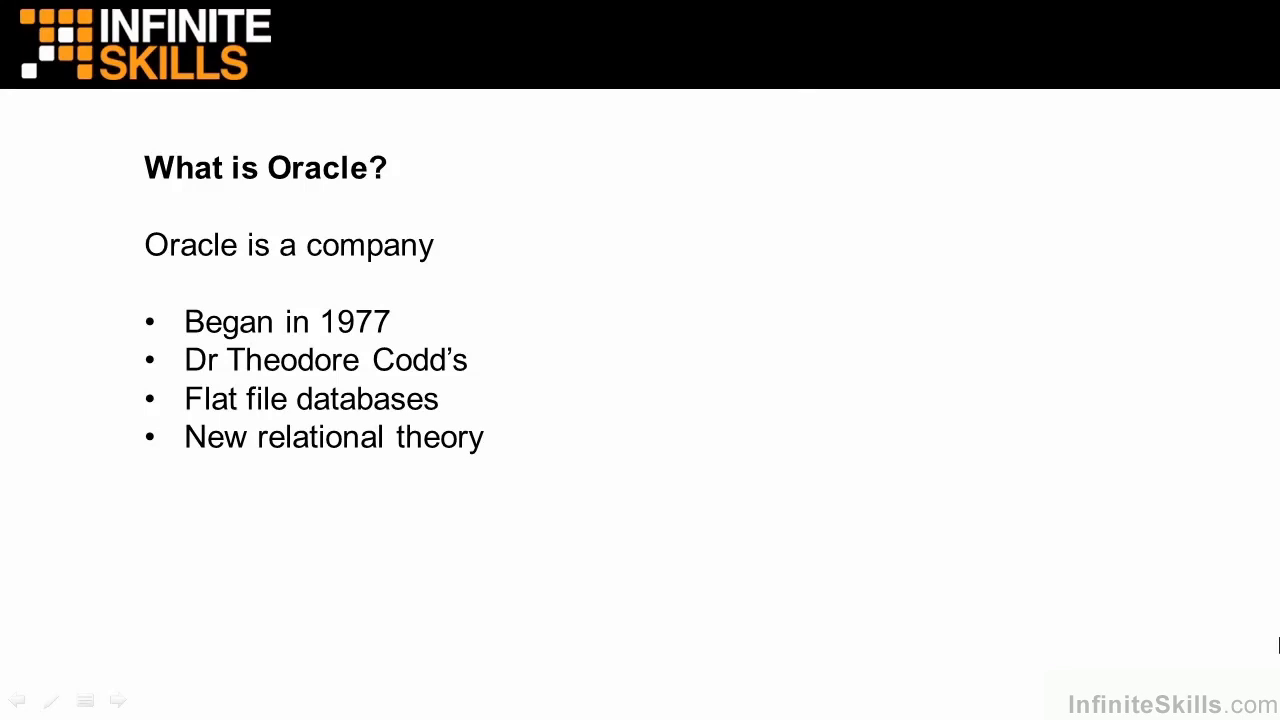
mouse_move(1266, 618)
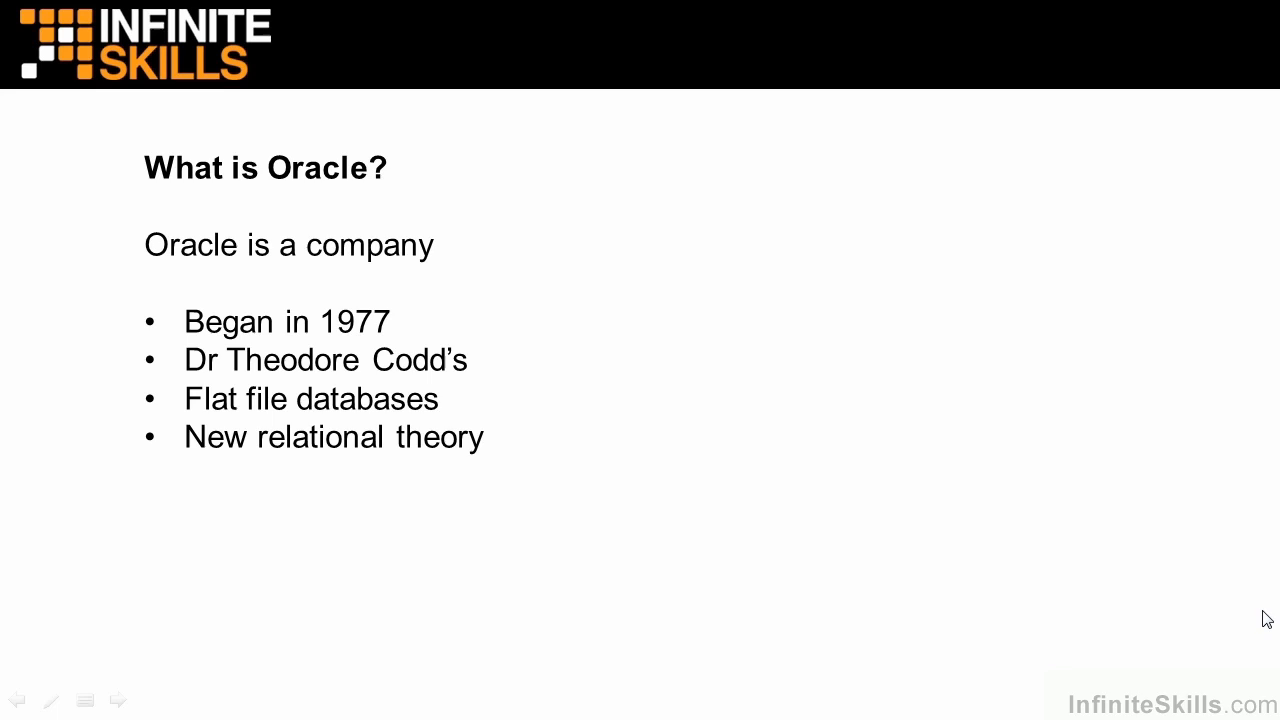